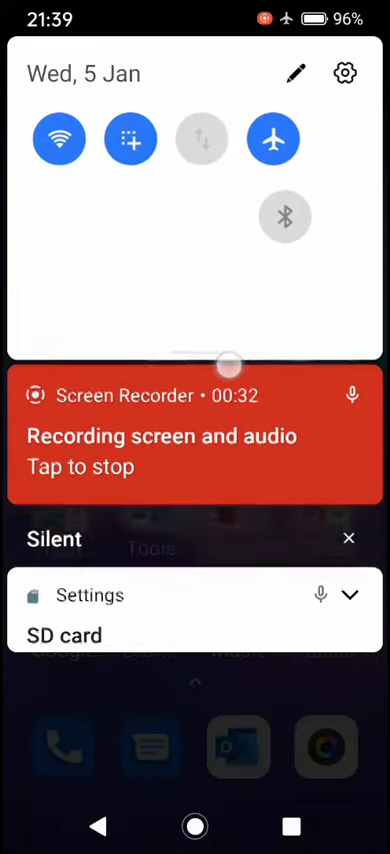
Expand the notification shade fully to reveal all Quick Settings tiles, including Portrait.
scroll("down", 3)
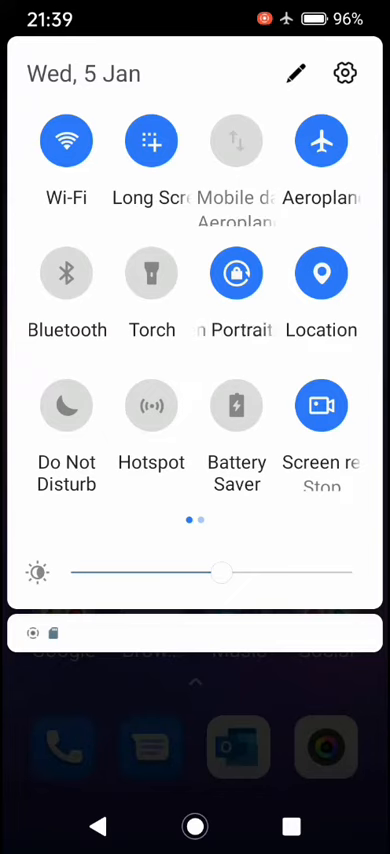
Turn off the Portrait orientation lock, then open the Social folder on the home screen.
left_click(237, 273)
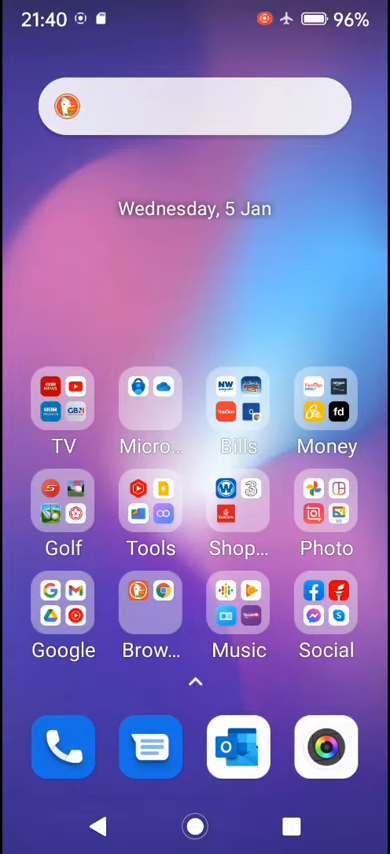
left_click(326, 608)
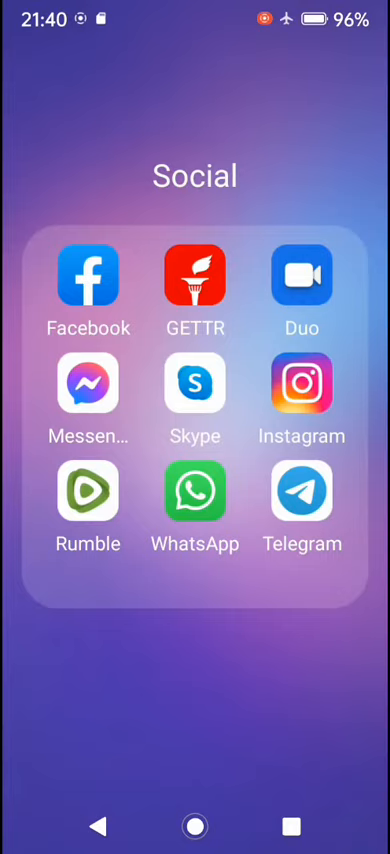